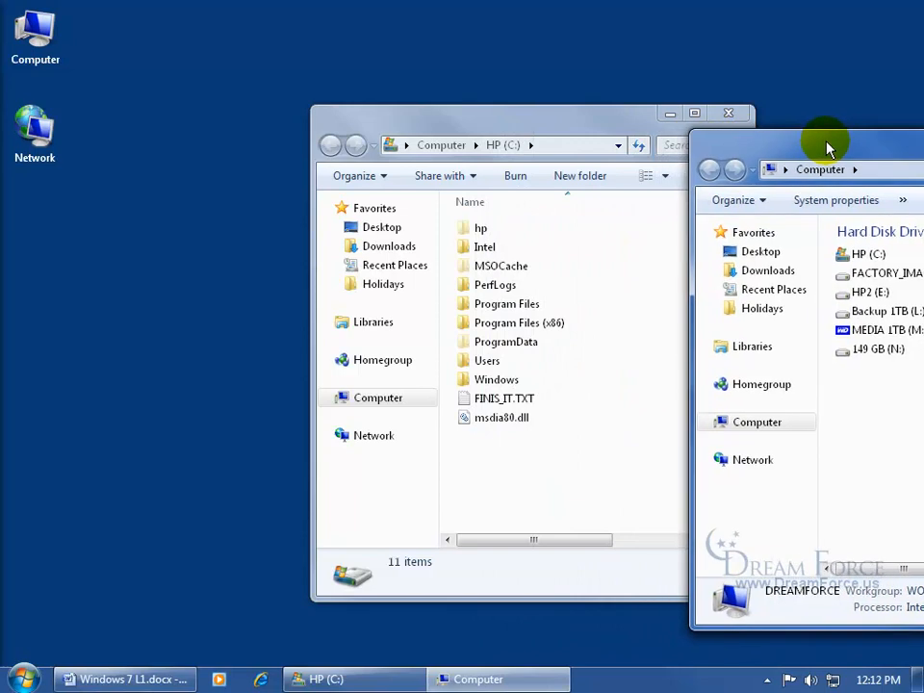
{"action": "mouse_move", "coordinate": [845, 150]}
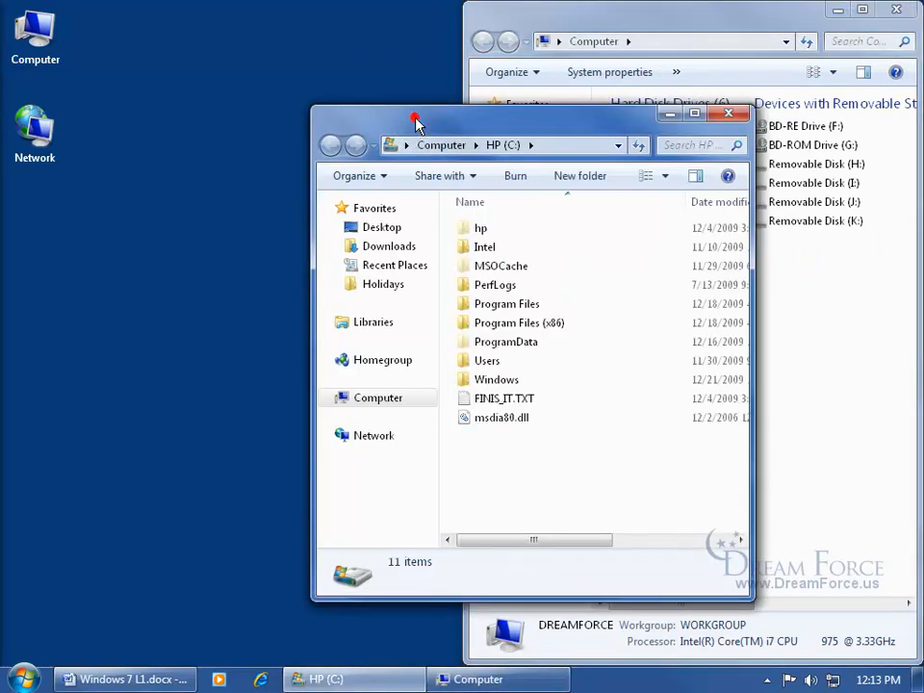
- Snap the HP (C:) window to the left half of the screen
{"action": "left_click_drag", "start_coordinate": [416, 119], "coordinate": [419, 139]}
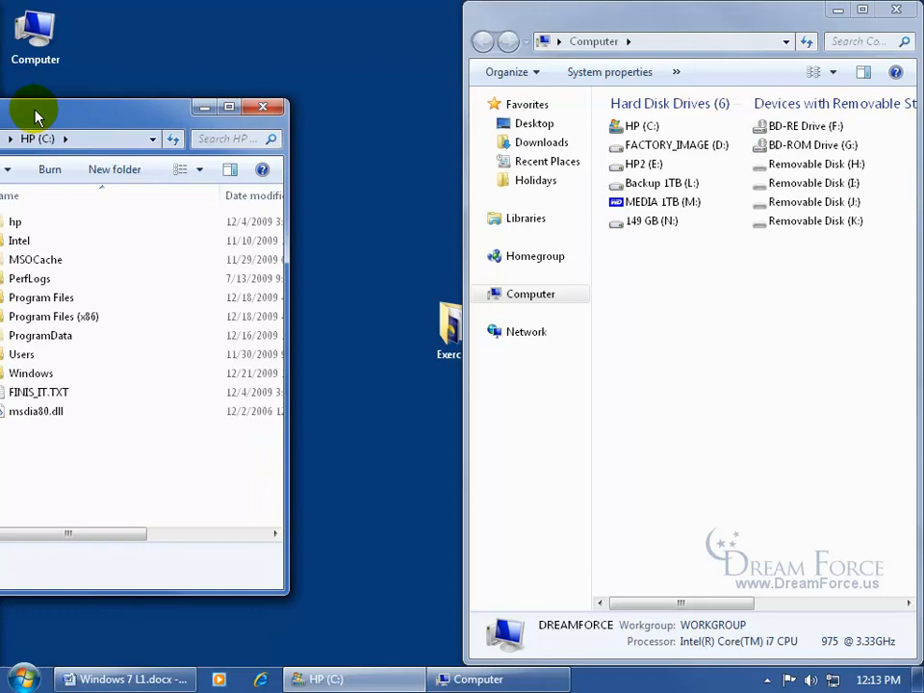
{"action": "mouse_move", "coordinate": [347, 75]}
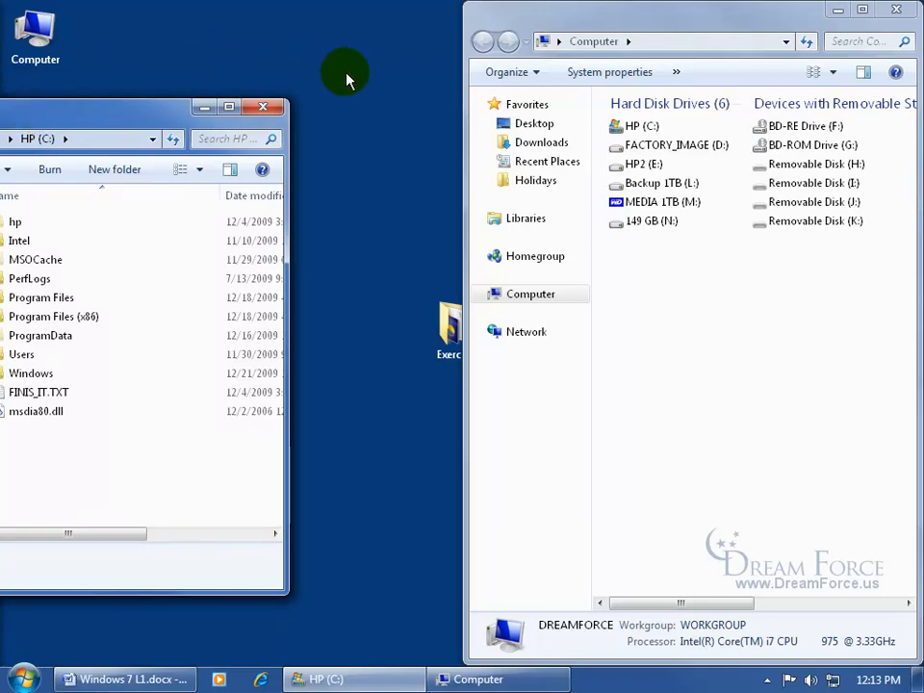
{"action": "mouse_move", "coordinate": [150, 54]}
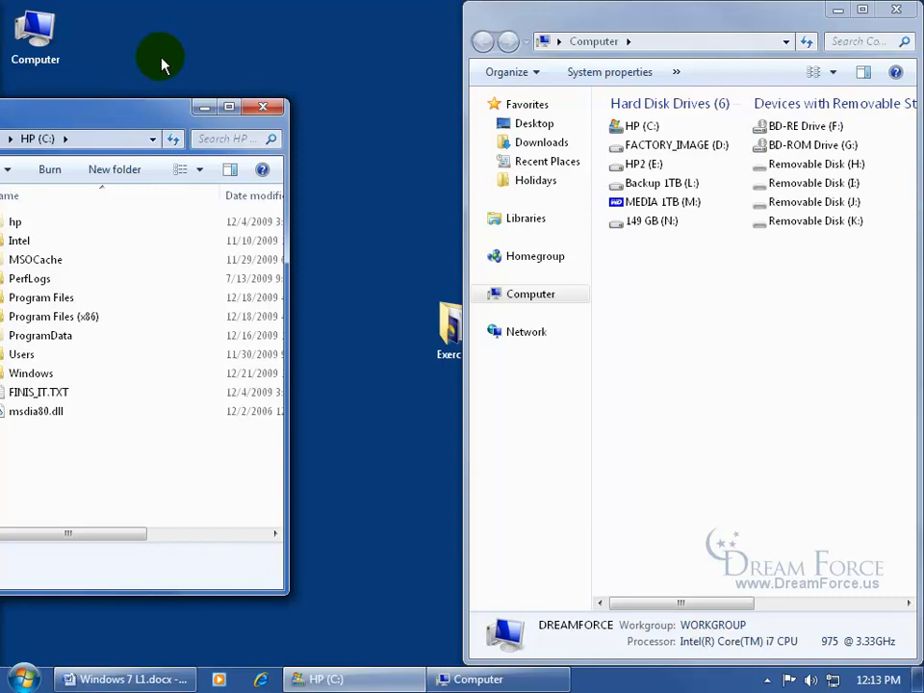
{"action": "mouse_move", "coordinate": [61, 124]}
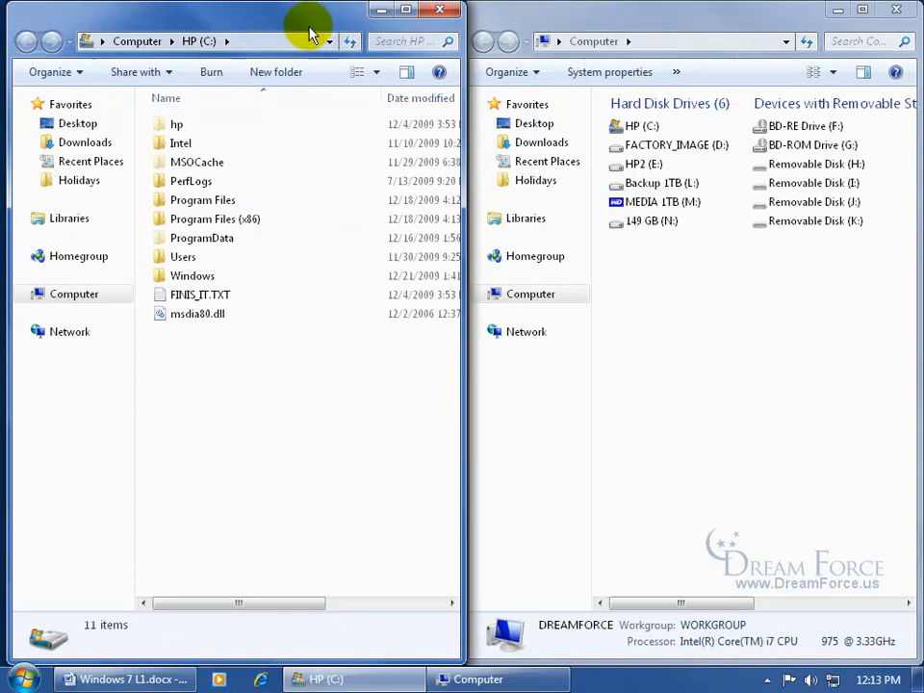
{"action": "mouse_move", "coordinate": [362, 496]}
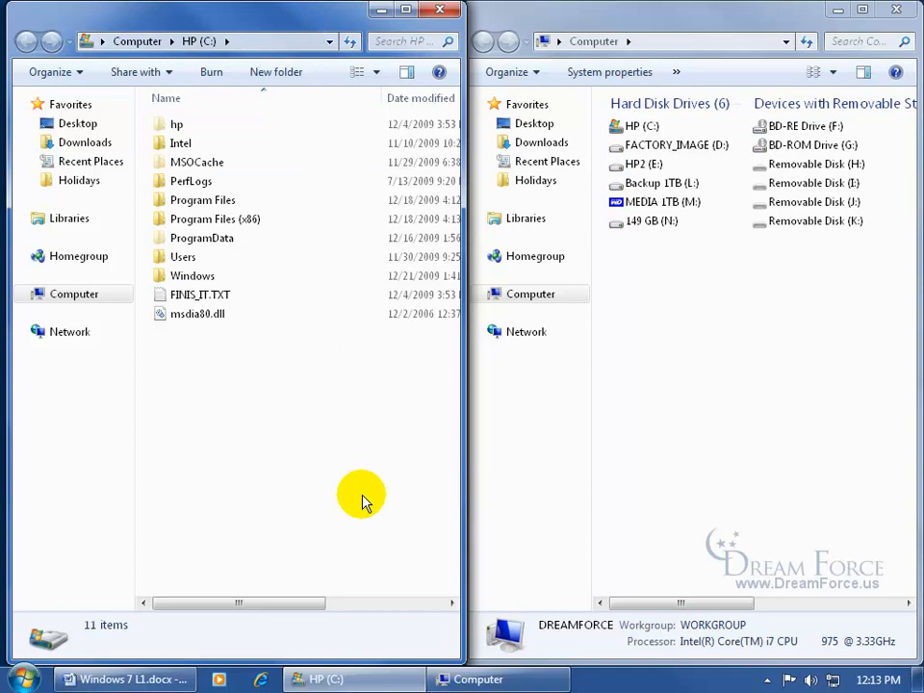
{"action": "mouse_move", "coordinate": [659, 419]}
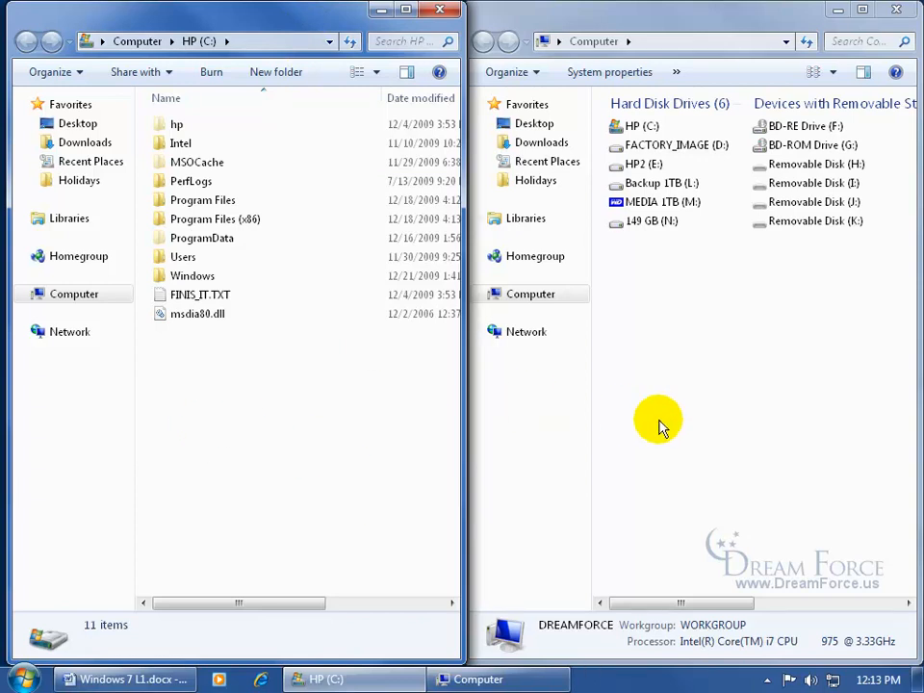
{"action": "mouse_move", "coordinate": [324, 314]}
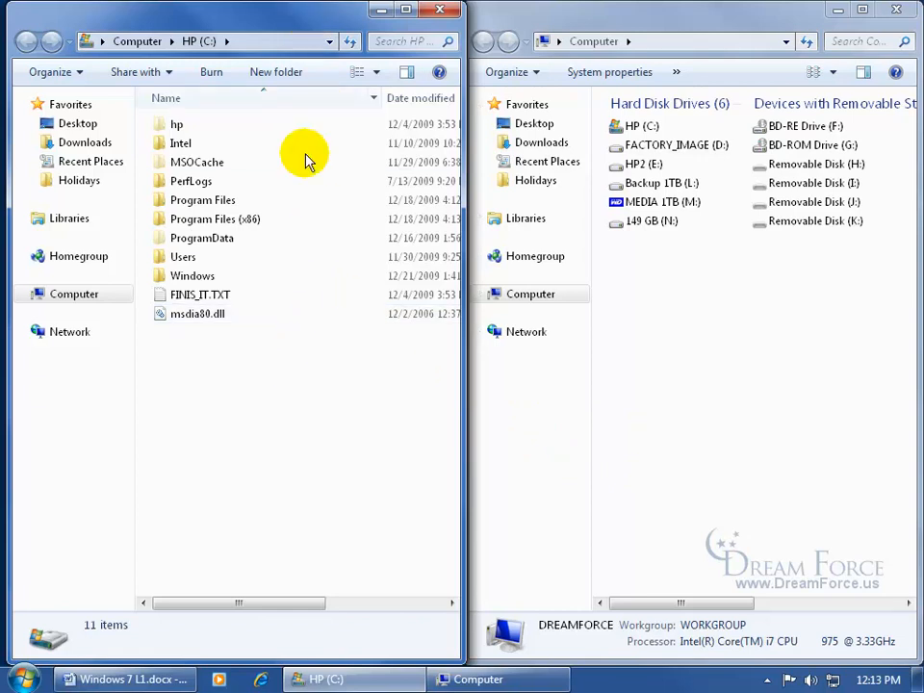
{"action": "mouse_move", "coordinate": [284, 285]}
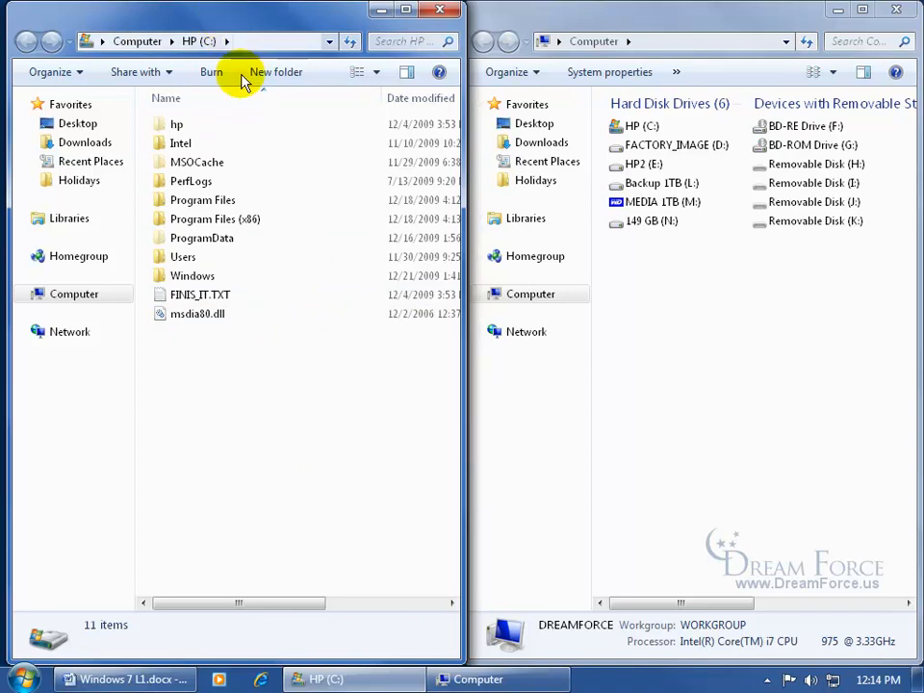
{"action": "mouse_move", "coordinate": [281, 531]}
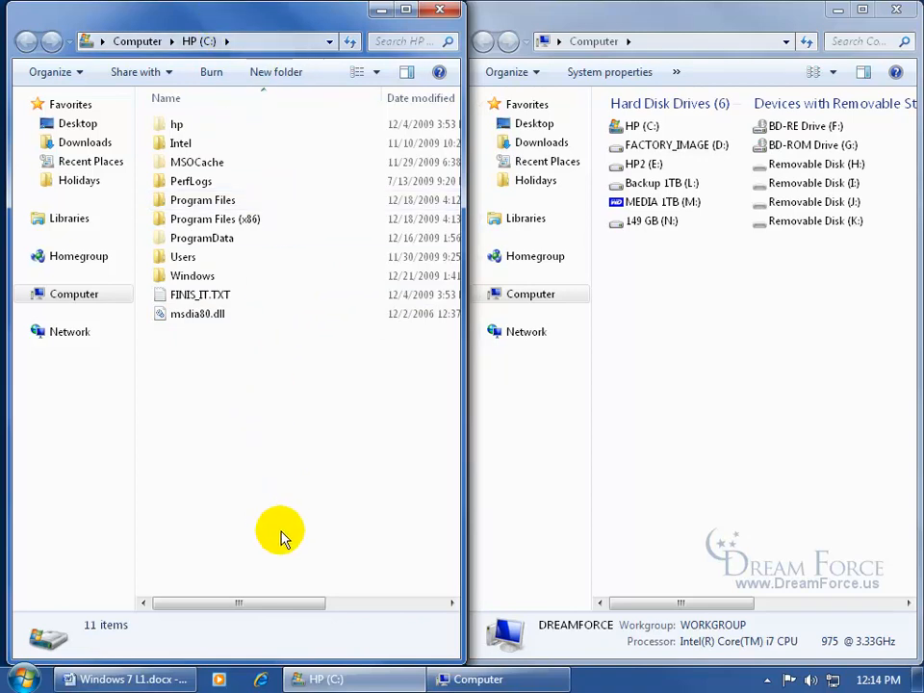
{"action": "mouse_move", "coordinate": [304, 636]}
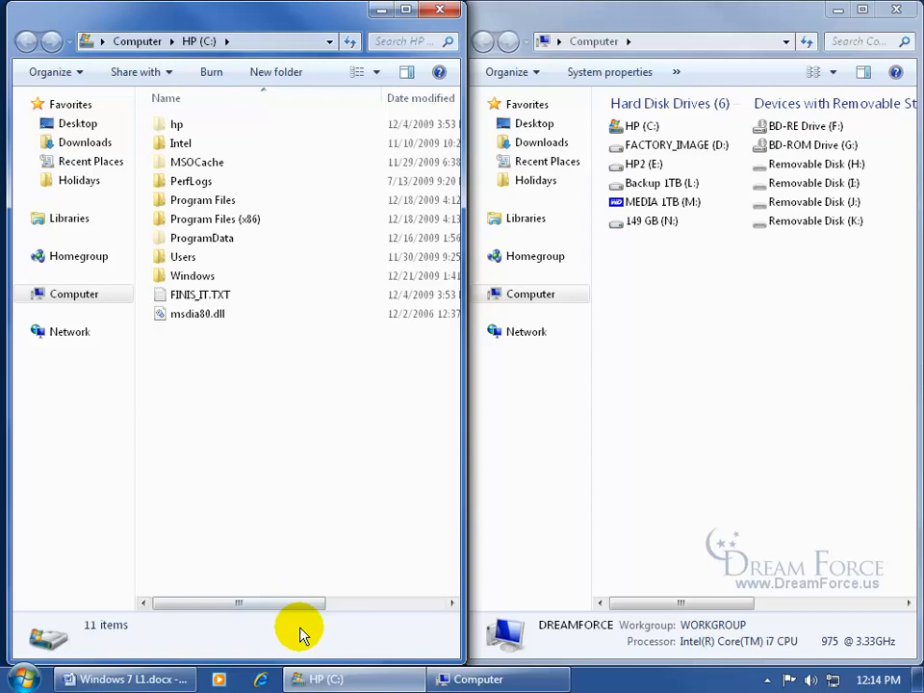
{"action": "mouse_move", "coordinate": [266, 651]}
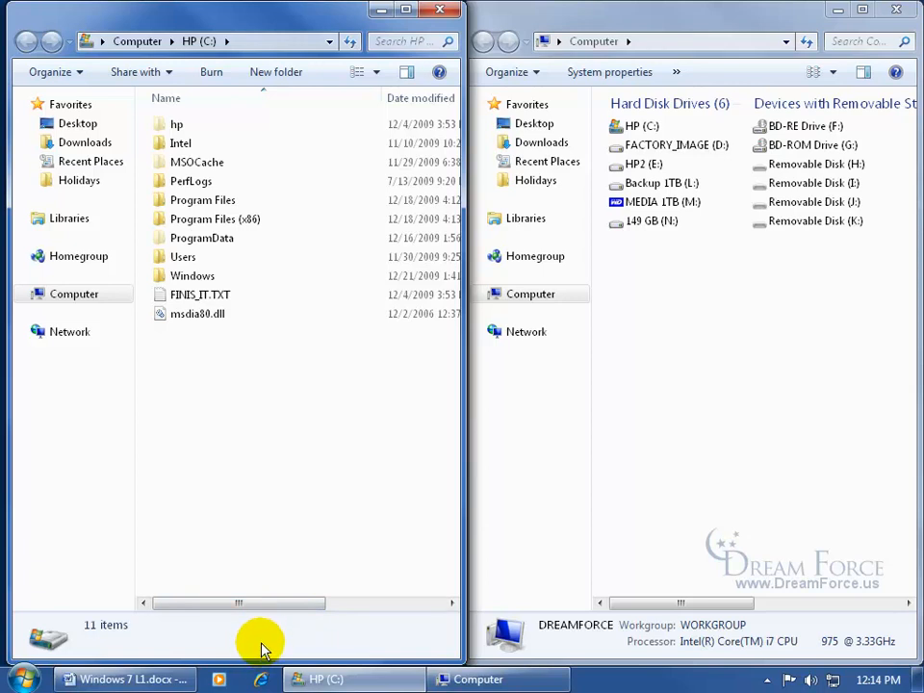
{"action": "mouse_move", "coordinate": [208, 22]}
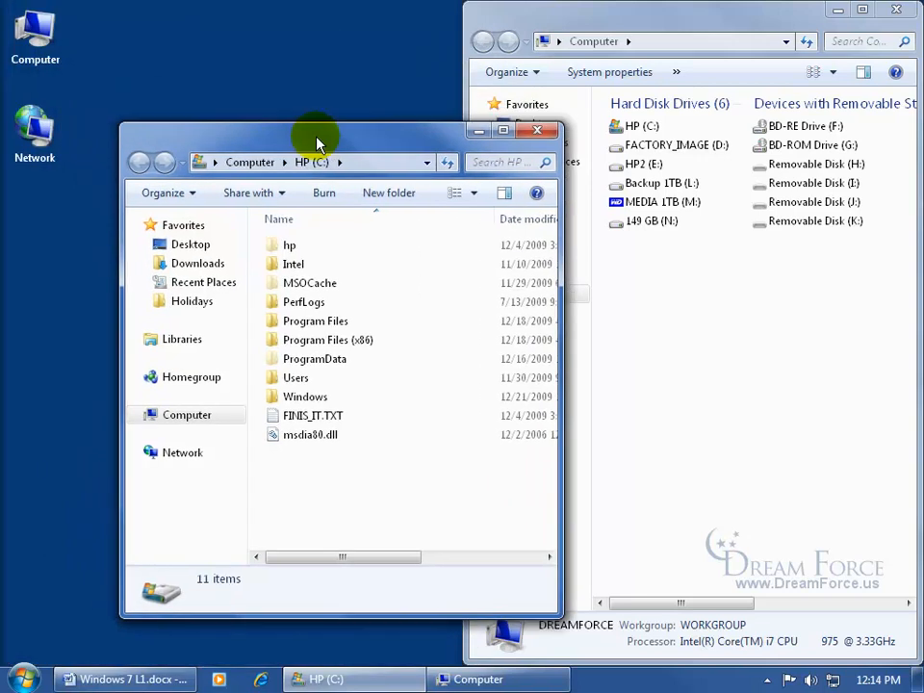
- Drag the HP (C:) window's title bar to the top edge so it maximizes
{"action": "left_click_drag", "start_coordinate": [318, 130], "coordinate": [337, 158]}
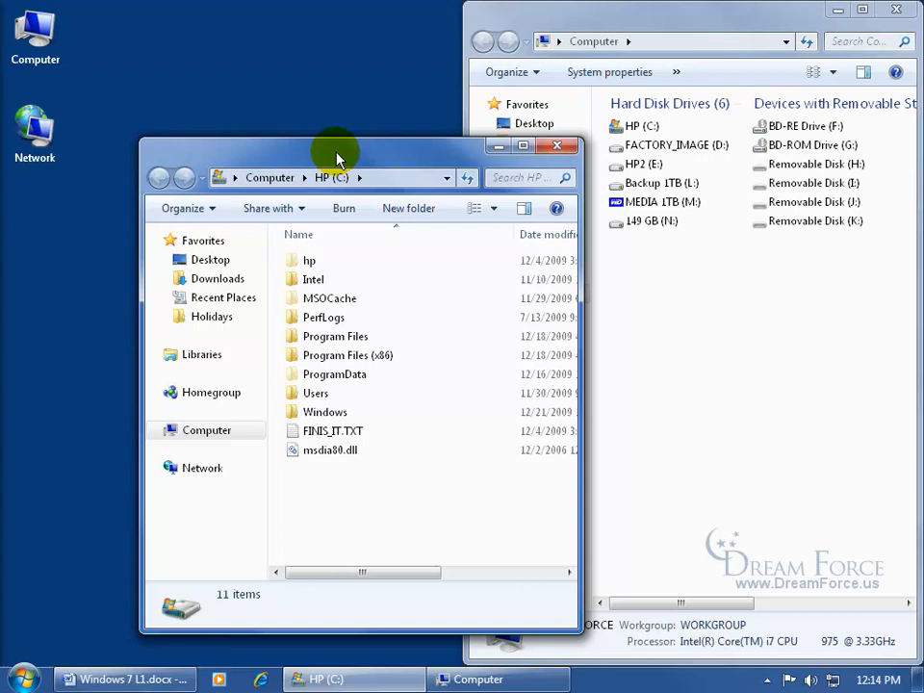
{"action": "left_click_drag", "start_coordinate": [337, 154], "coordinate": [385, 125]}
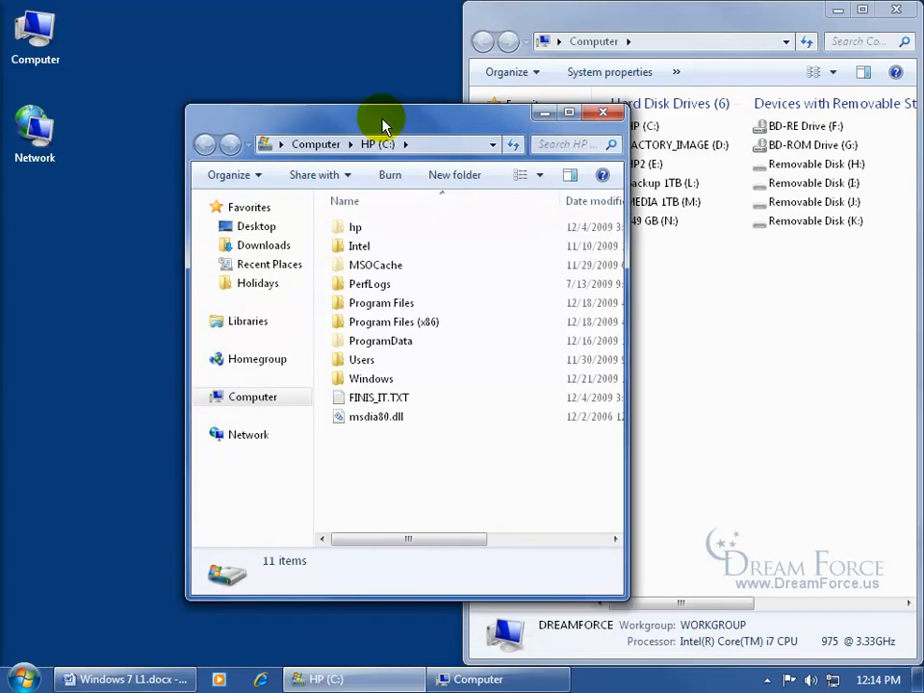
{"action": "left_click_drag", "start_coordinate": [383, 125], "coordinate": [432, 10]}
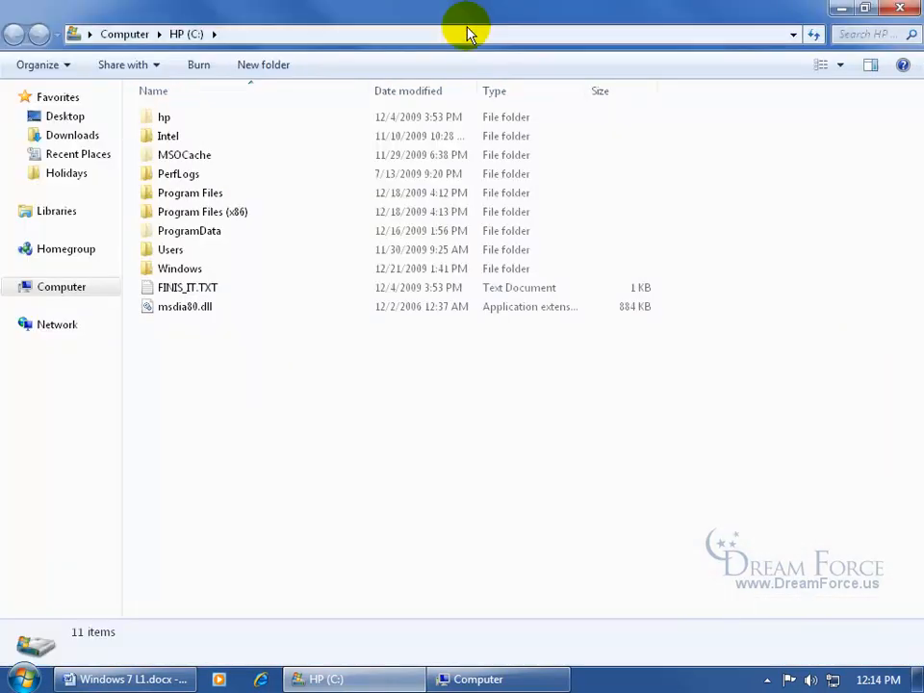
{"action": "mouse_move", "coordinate": [481, 15]}
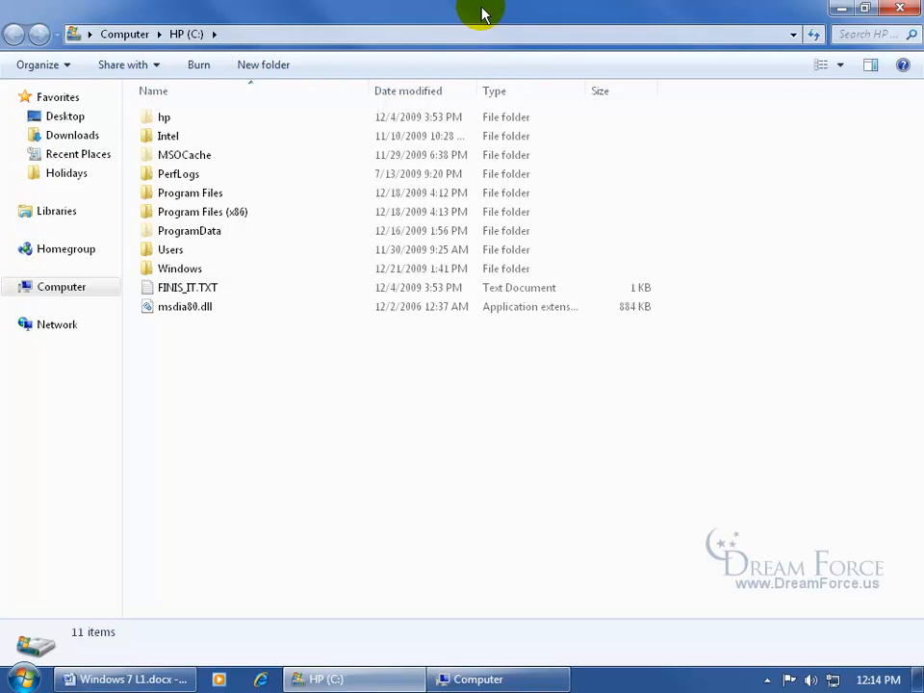
{"action": "mouse_move", "coordinate": [408, 19]}
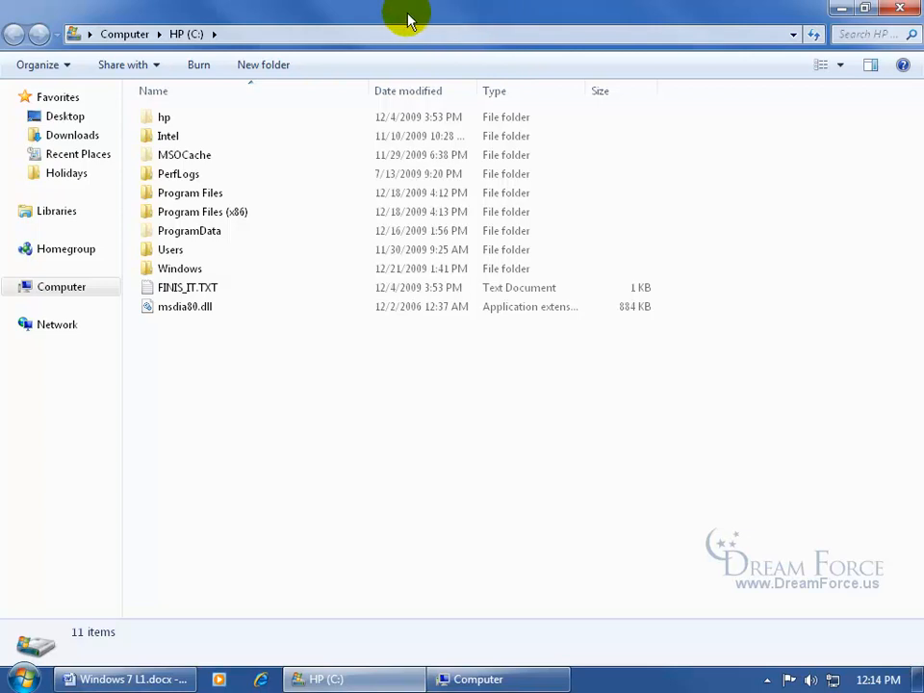
{"action": "mouse_move", "coordinate": [493, 530]}
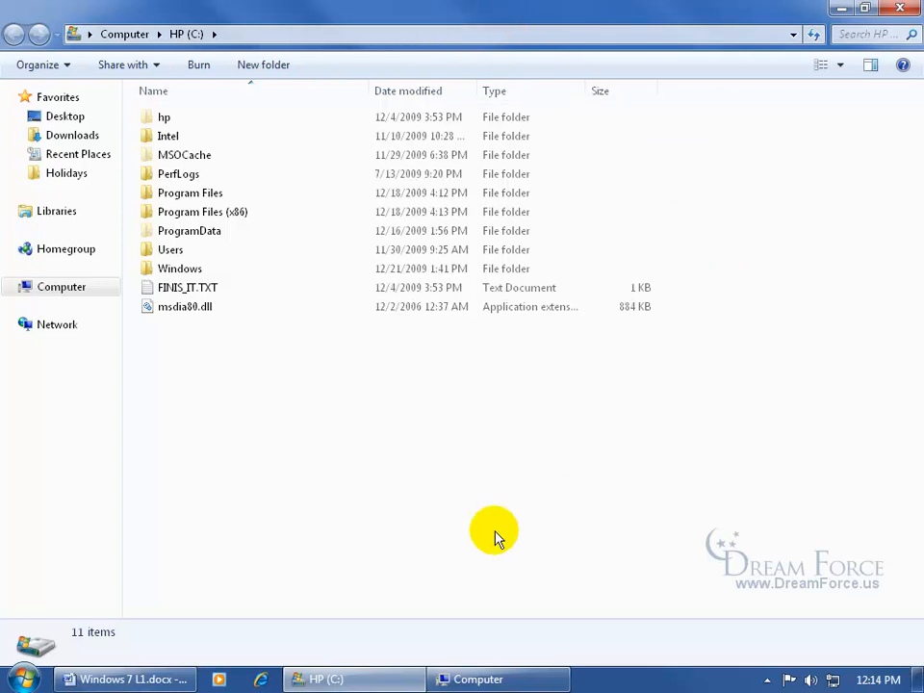
{"action": "mouse_move", "coordinate": [394, 16]}
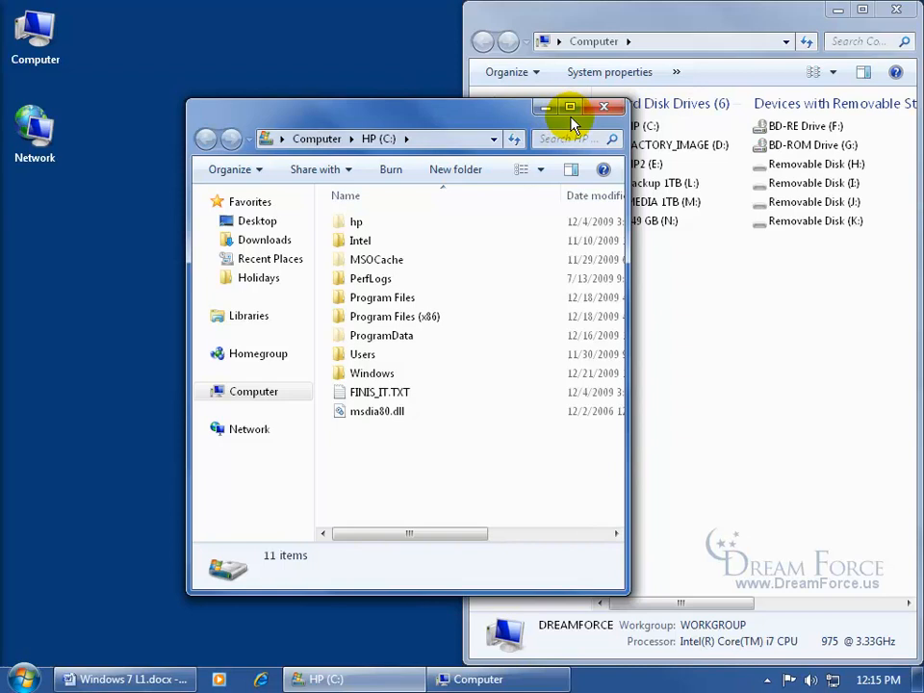
{"action": "mouse_move", "coordinate": [395, 113]}
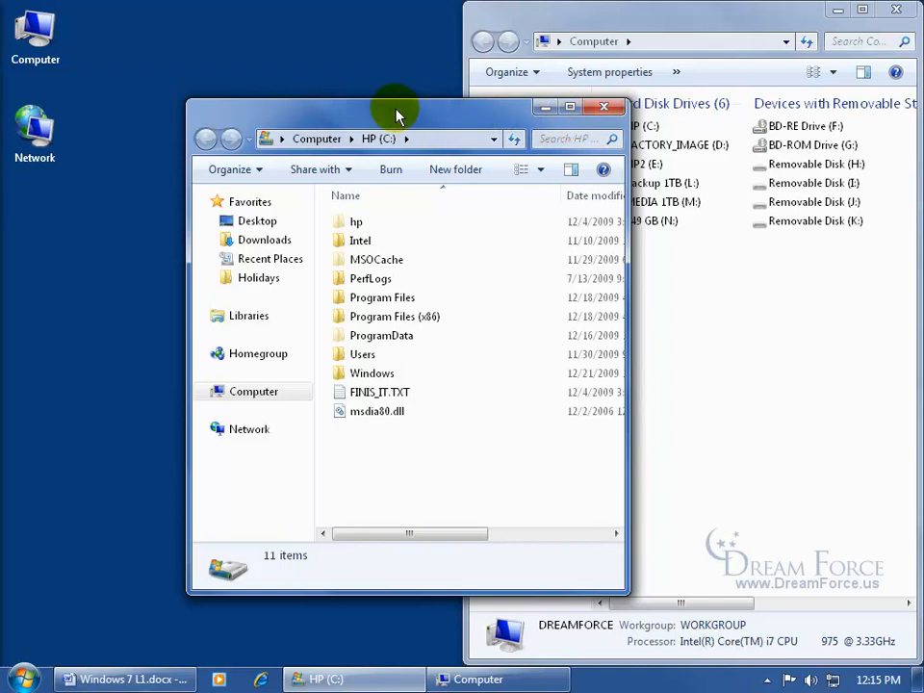
{"action": "mouse_move", "coordinate": [403, 118]}
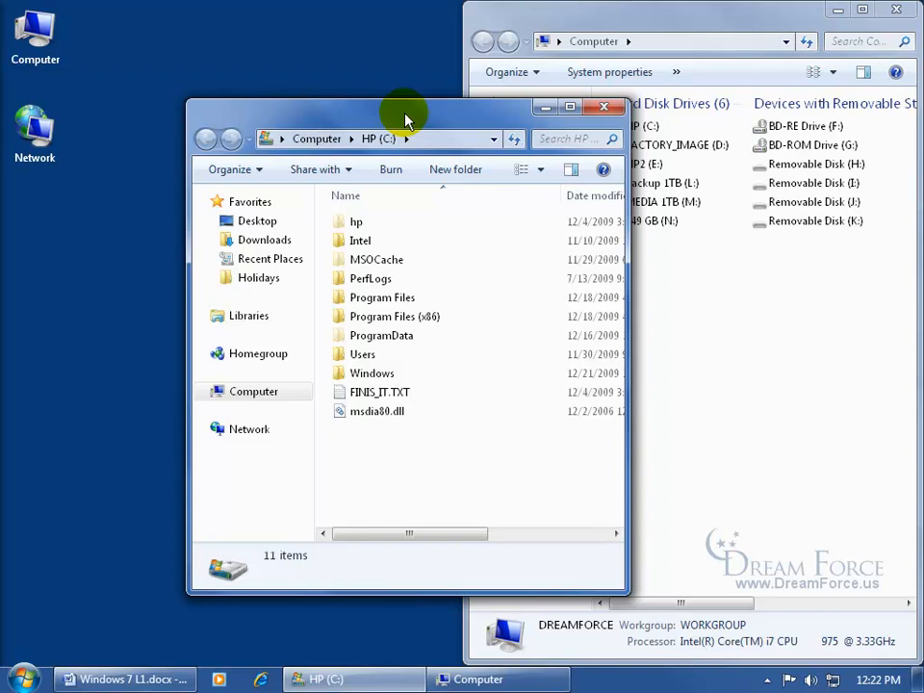
{"action": "mouse_move", "coordinate": [389, 119]}
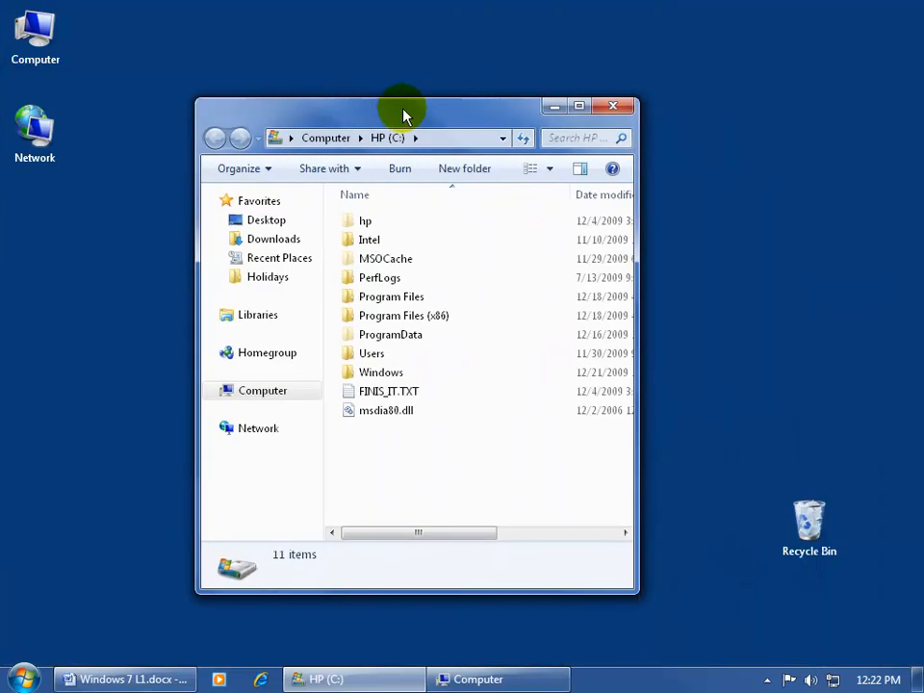
{"action": "mouse_move", "coordinate": [663, 606]}
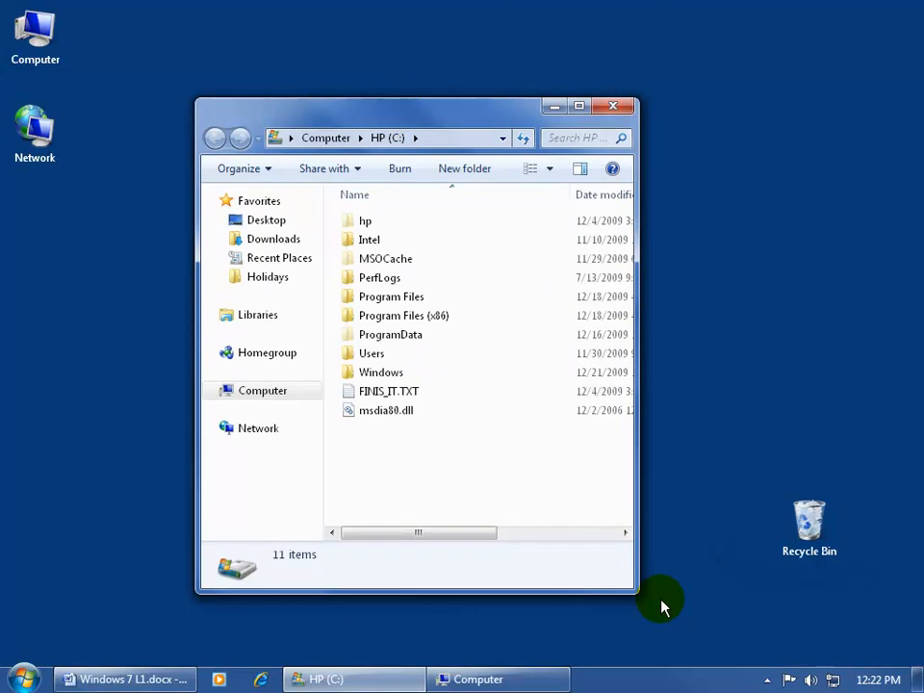
{"action": "mouse_move", "coordinate": [508, 277]}
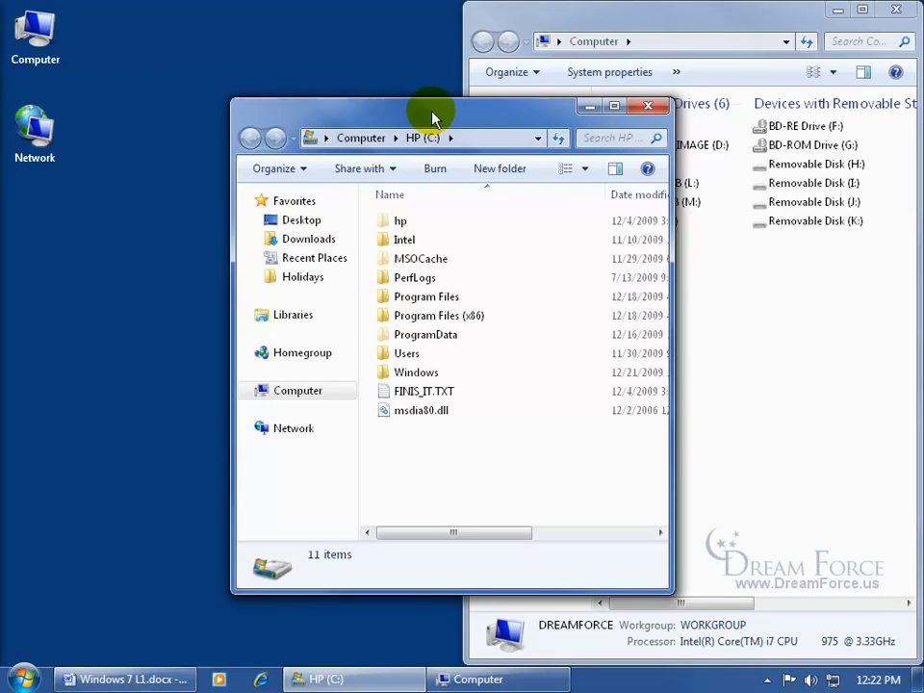
{"action": "mouse_move", "coordinate": [270, 36]}
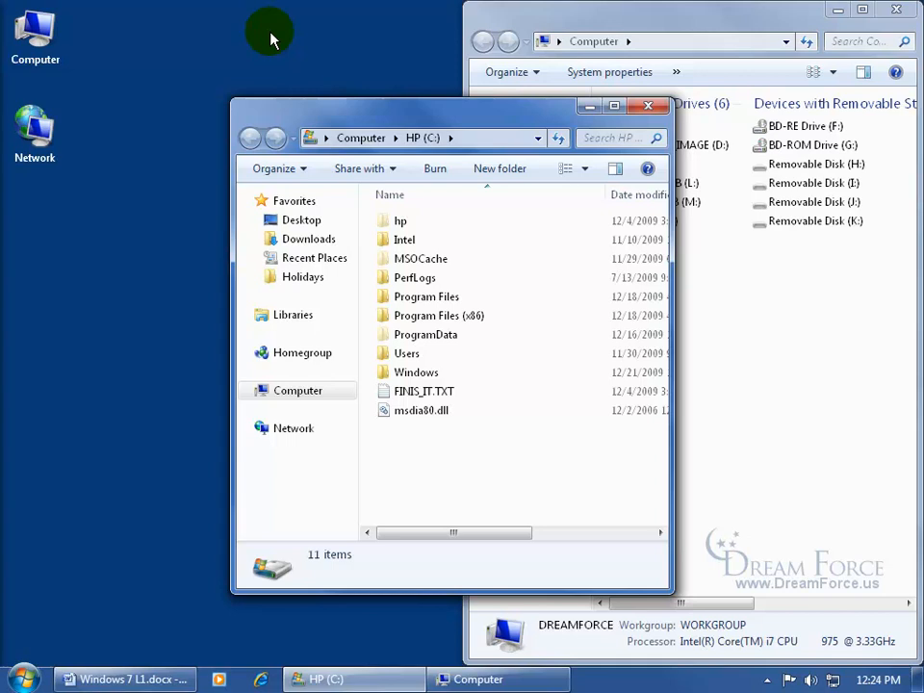
{"action": "mouse_move", "coordinate": [197, 125]}
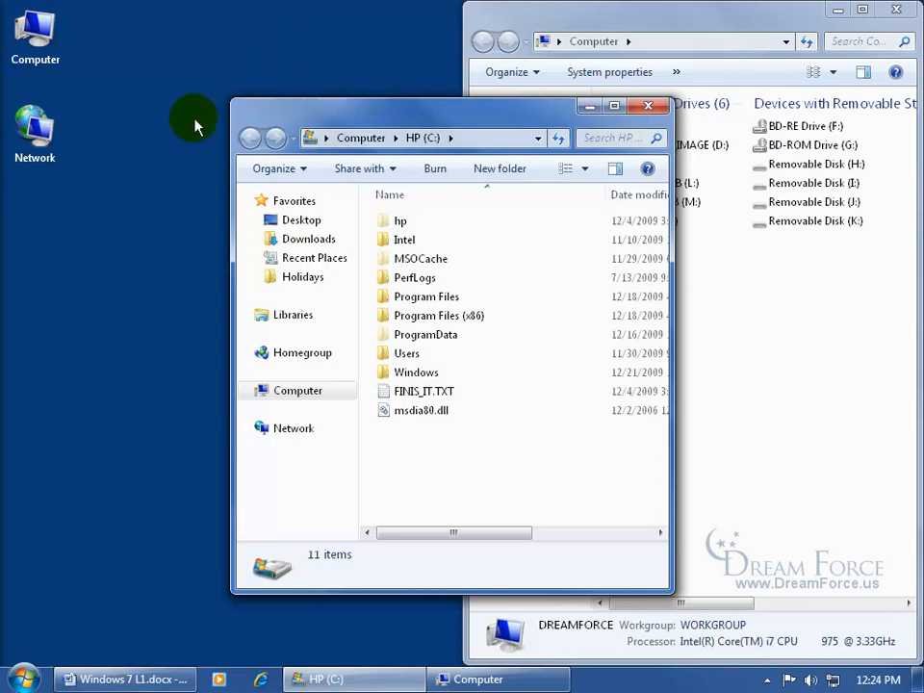
- Reach the 'Make the mouse easier to use' page via Start, Control Panel and Ease of Access
{"action": "left_click", "coordinate": [19, 678]}
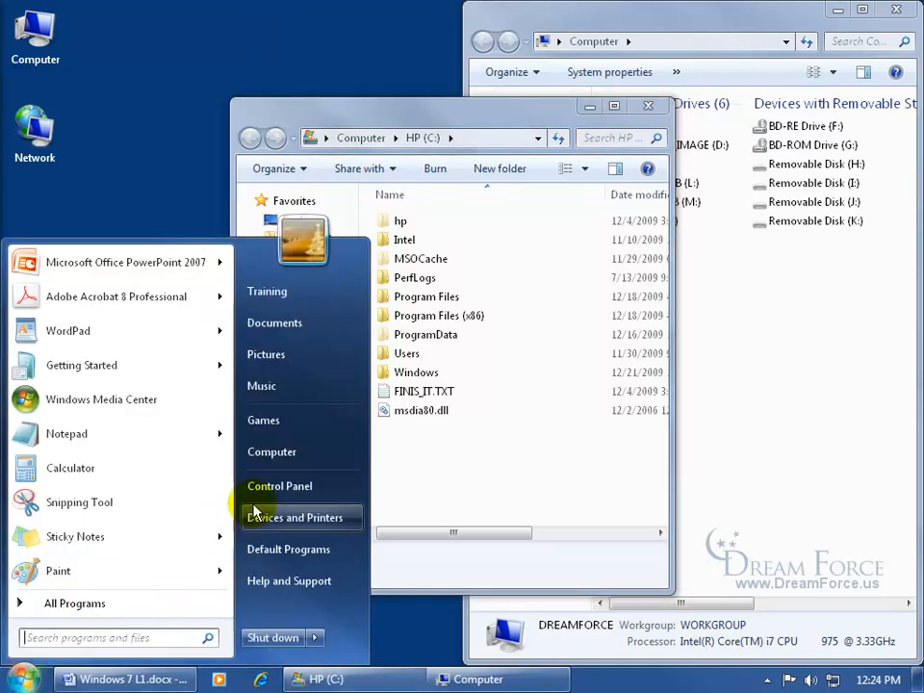
{"action": "mouse_move", "coordinate": [279, 485]}
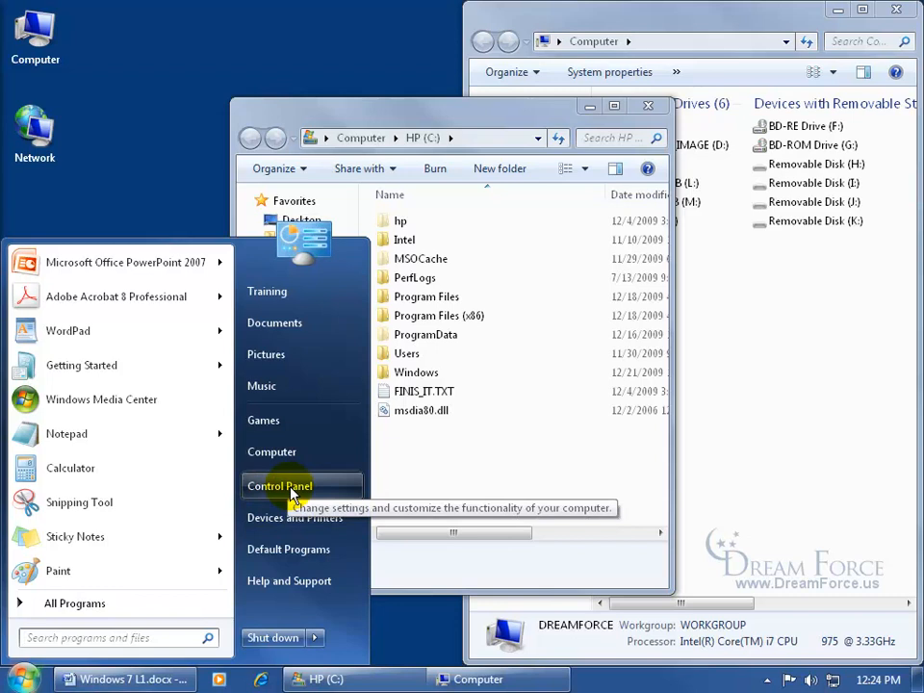
{"action": "left_click", "coordinate": [277, 486]}
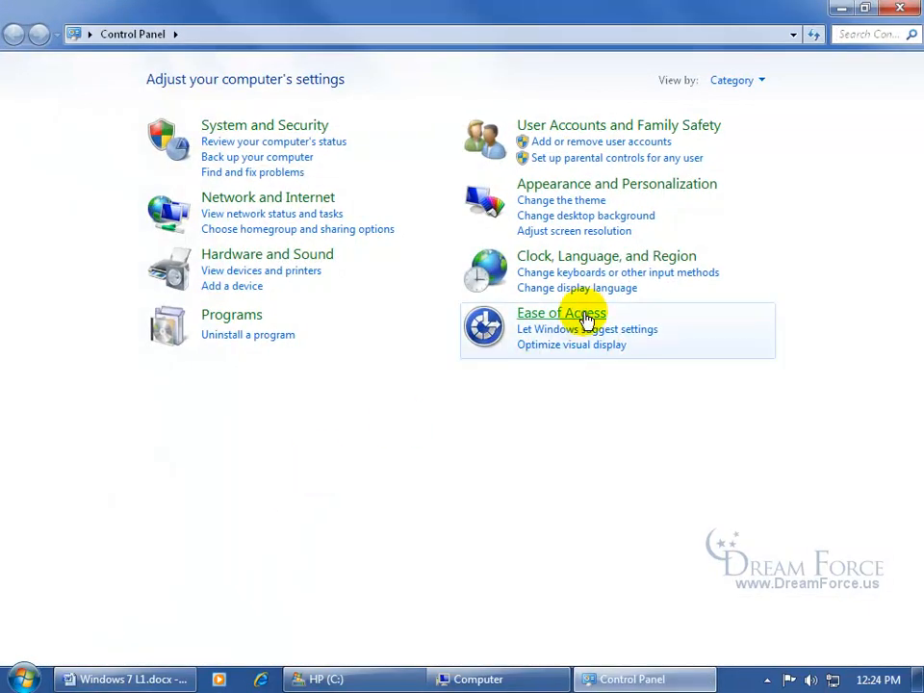
{"action": "left_click", "coordinate": [562, 312]}
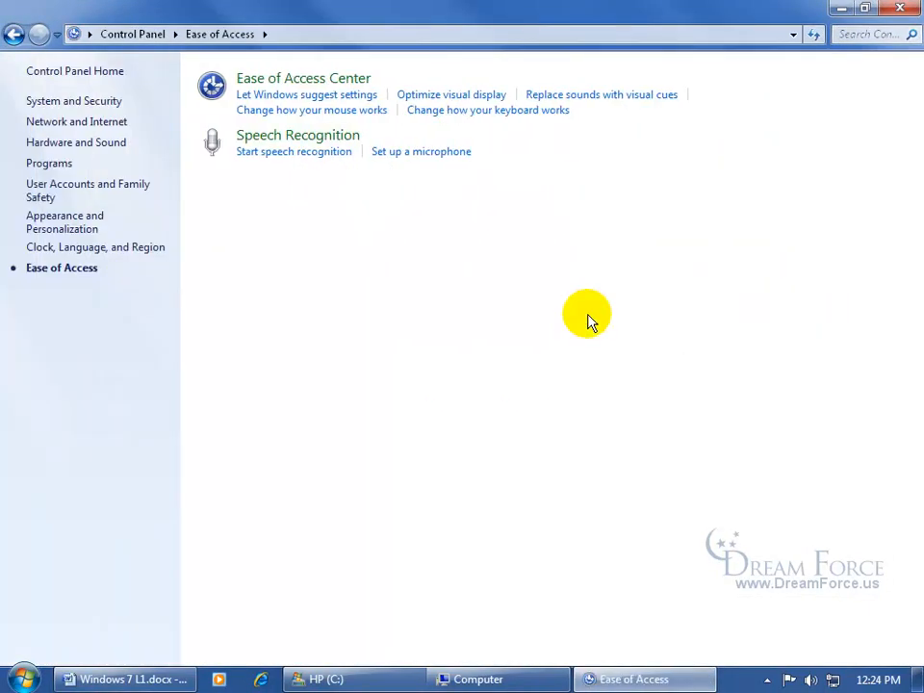
{"action": "mouse_move", "coordinate": [312, 109]}
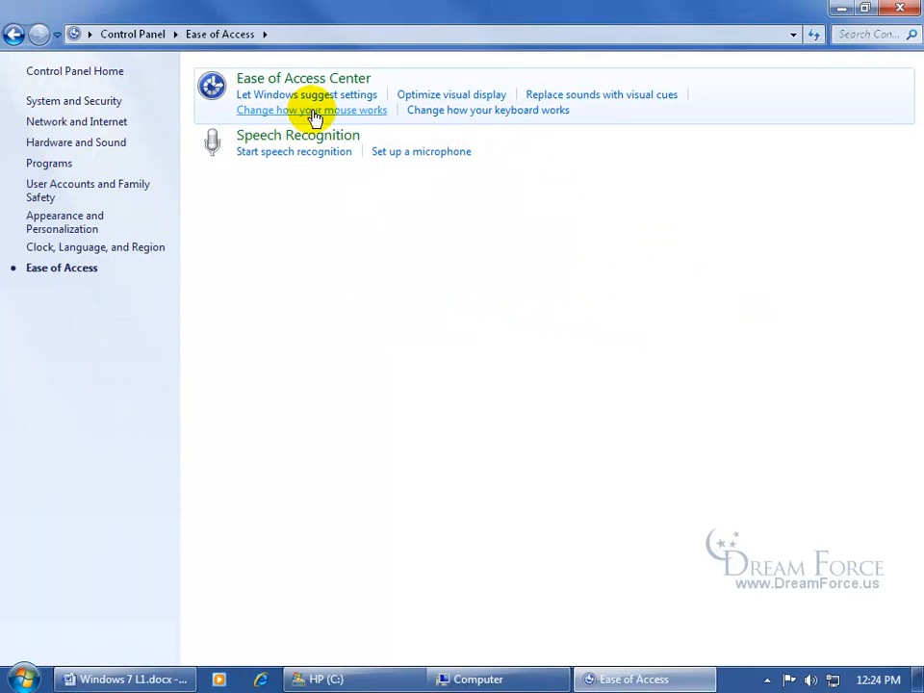
{"action": "left_click", "coordinate": [312, 110]}
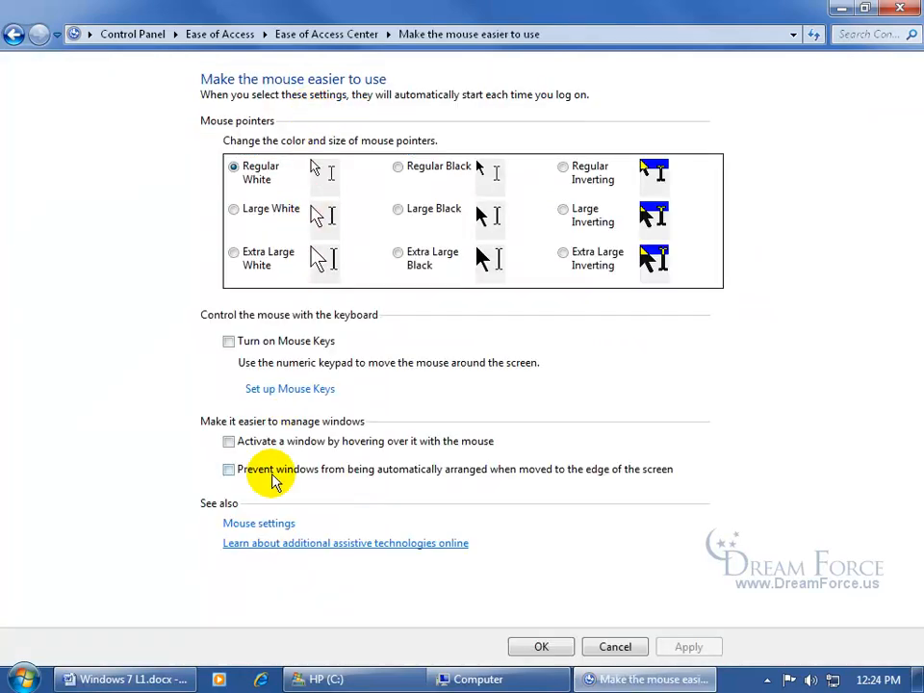
- Enable 'Prevent windows from being automatically arranged', save, and test by dragging HP (C:) to the top edge
{"action": "left_click", "coordinate": [229, 470]}
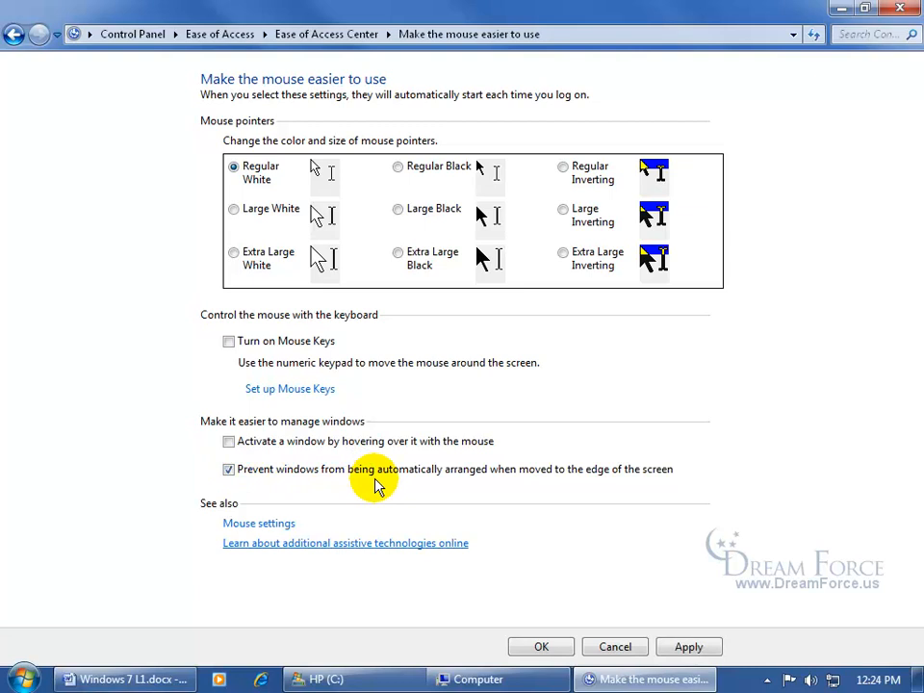
{"action": "mouse_move", "coordinate": [633, 485]}
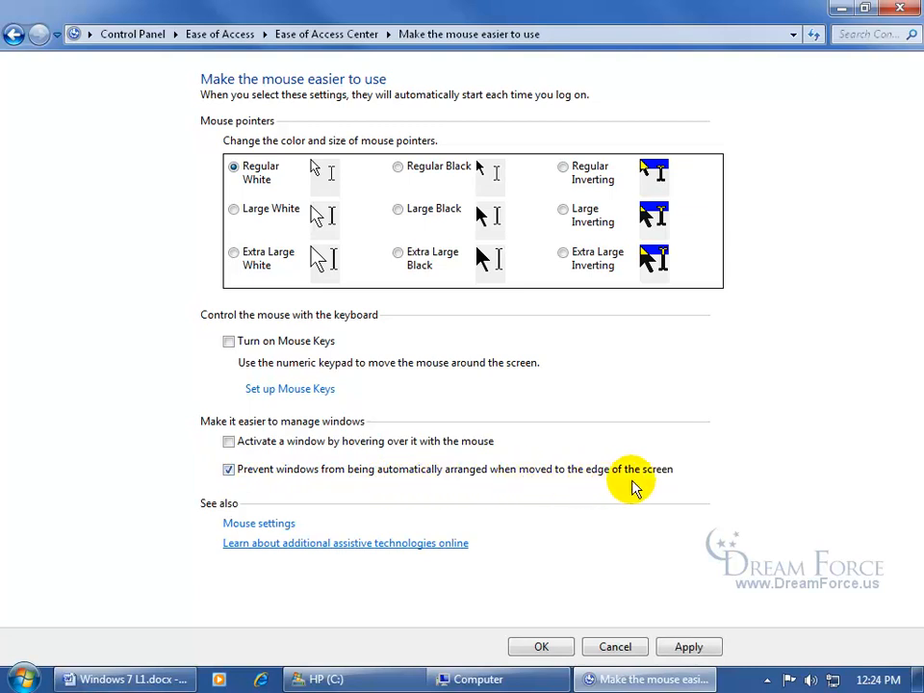
{"action": "mouse_move", "coordinate": [697, 477]}
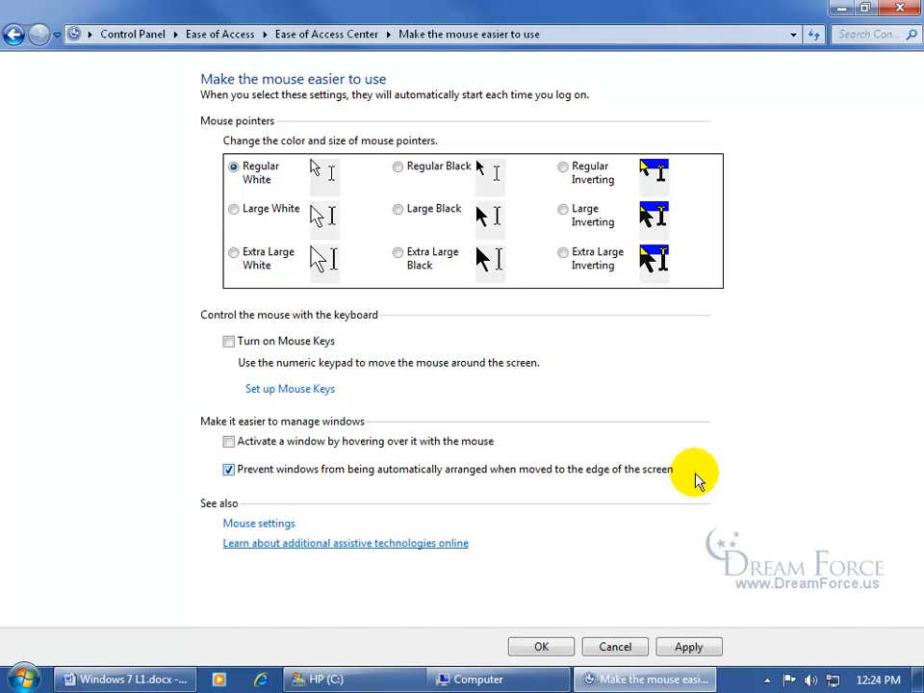
{"action": "mouse_move", "coordinate": [555, 631]}
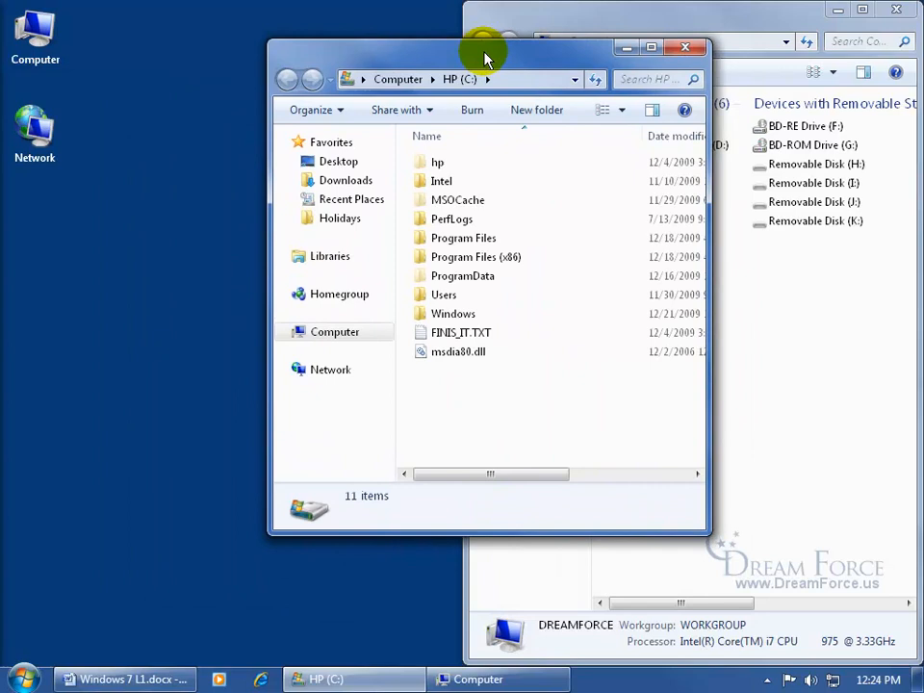
{"action": "left_click_drag", "start_coordinate": [485, 46], "coordinate": [458, 10]}
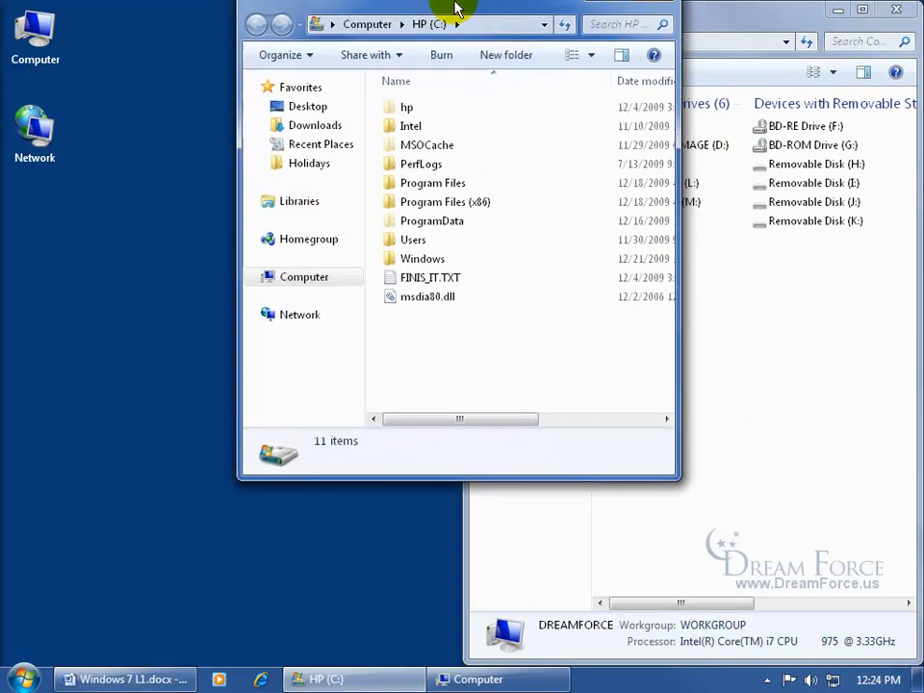